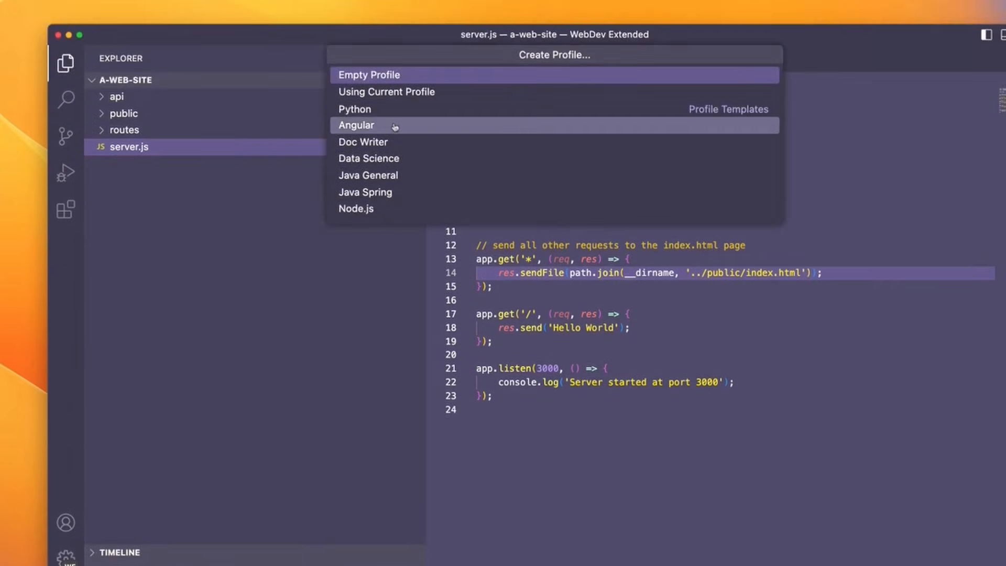
pyautogui.moveTo(422, 143)
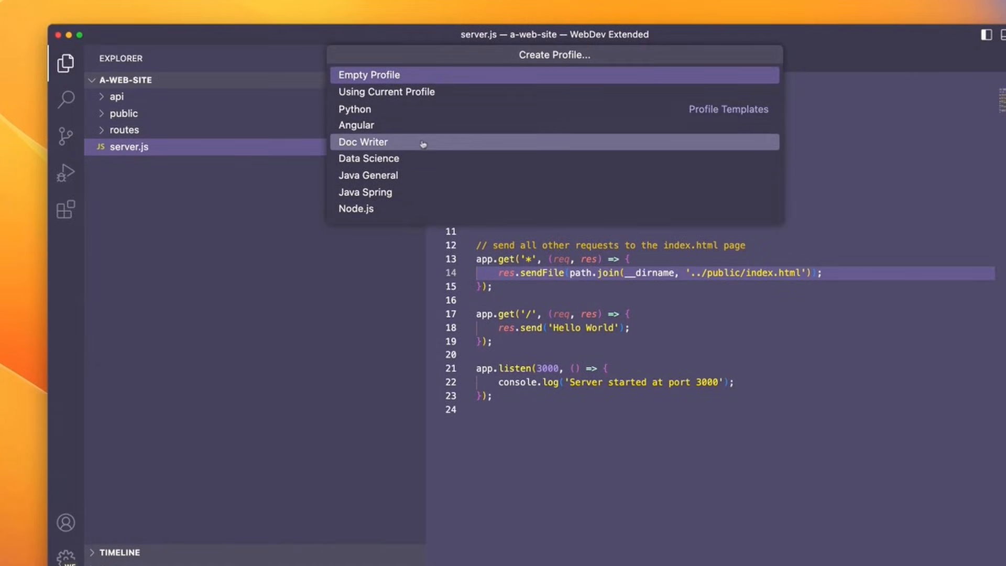